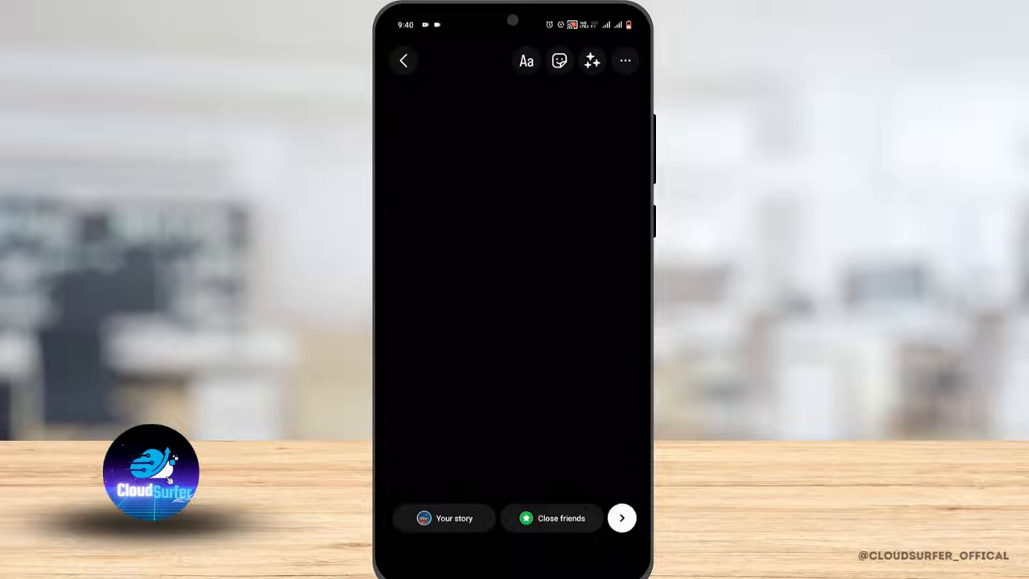
- Add the MUSIC sticker from the sticker tray to show suggested songs
click(558, 61)
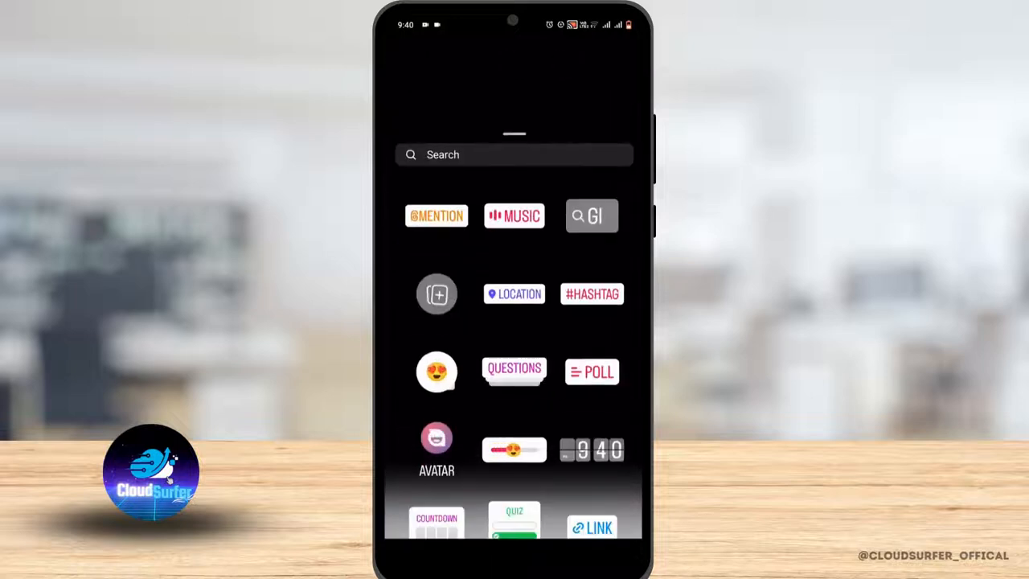
click(513, 215)
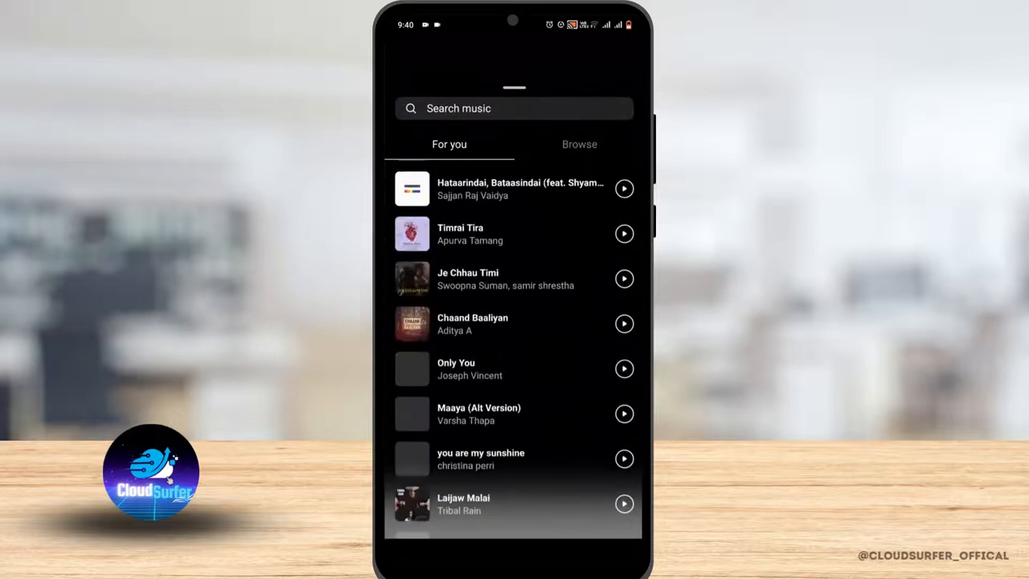
- Leave Instagram for the Samsung Music library of 116 songs
click(579, 144)
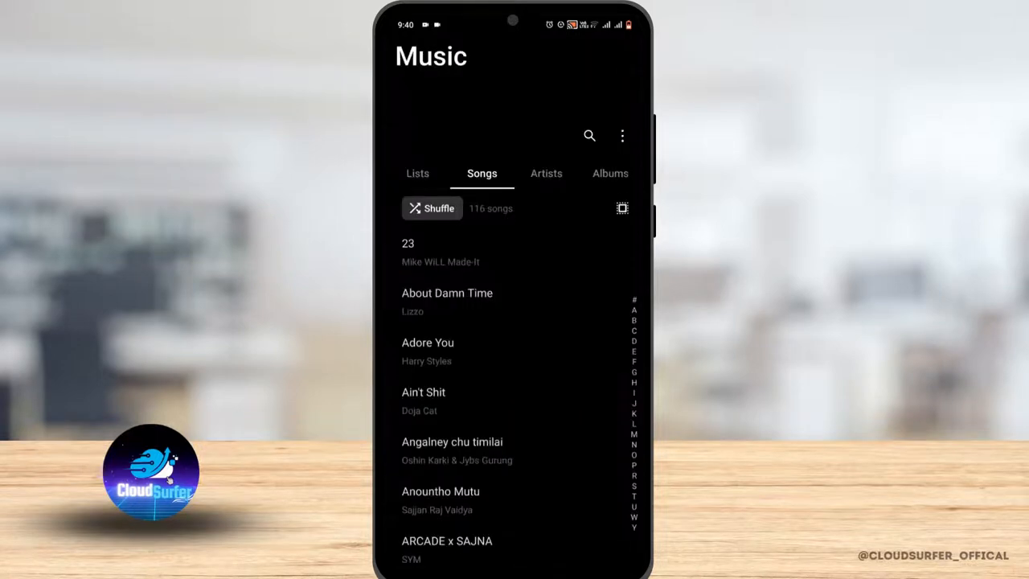
- Play a song from the library and record an Instagram story clip over it
click(427, 351)
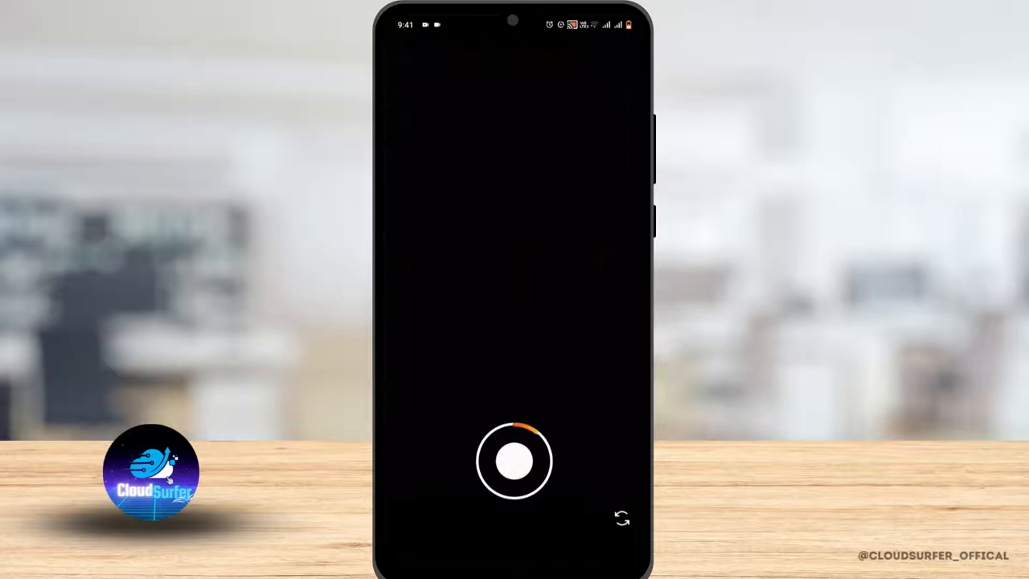
click(515, 461)
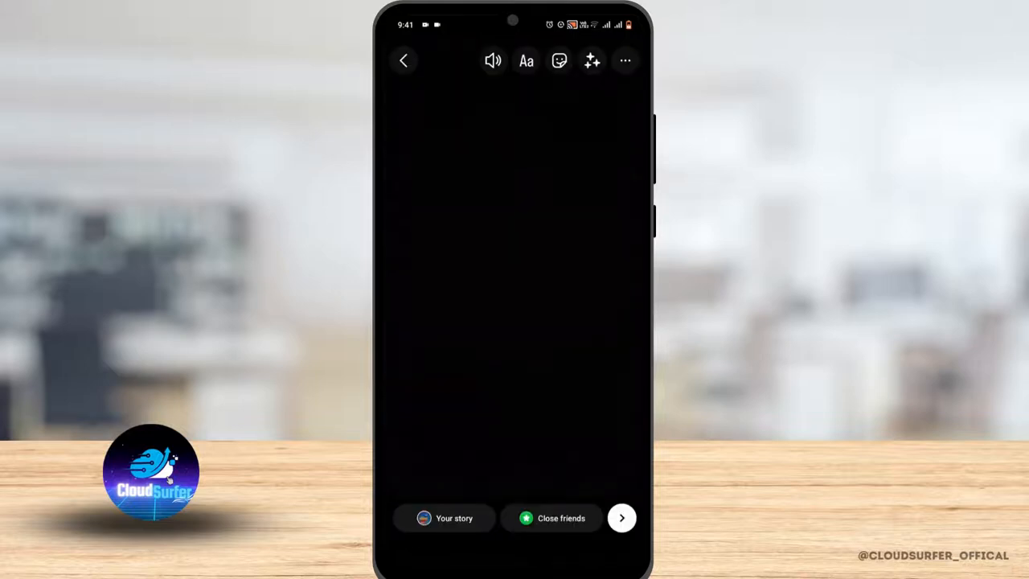